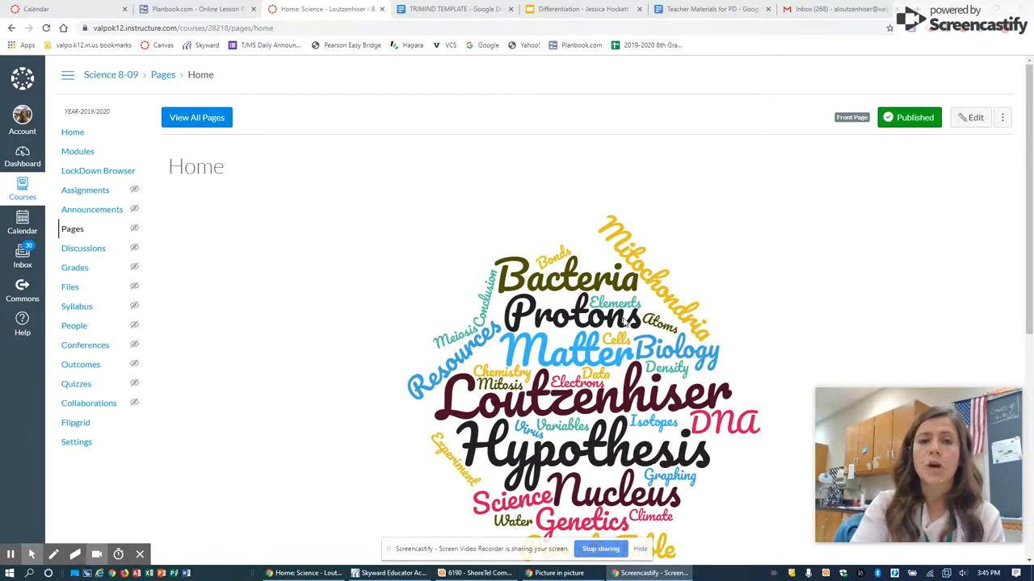
{"action": "mouse_move", "coordinate": [804, 391]}
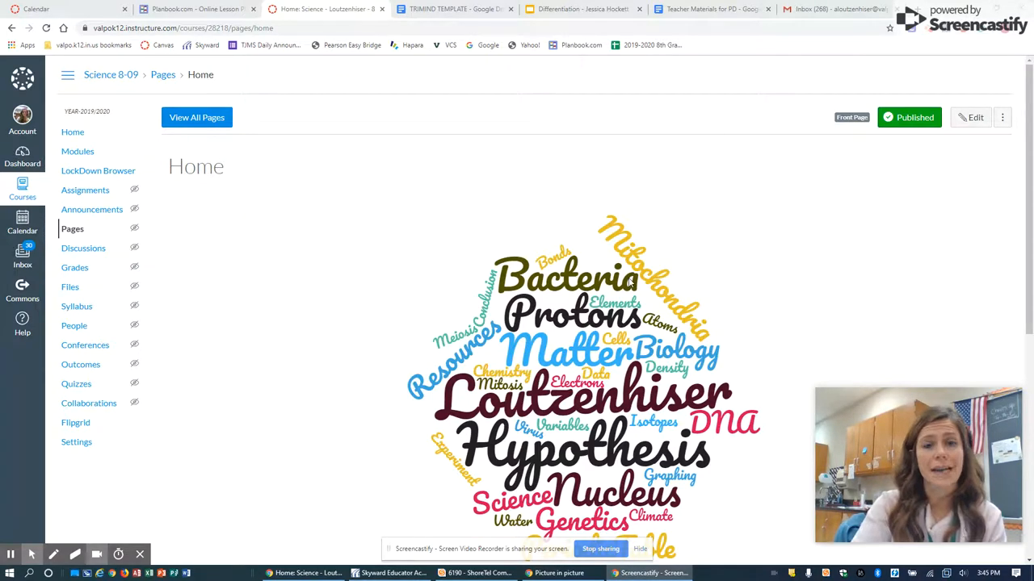
Step: Scroll the Canvas home page down to the Important Links with the Classroom Book – McGraw Hill link
{"action": "scroll", "scroll_direction": "down", "scroll_amount": 3}
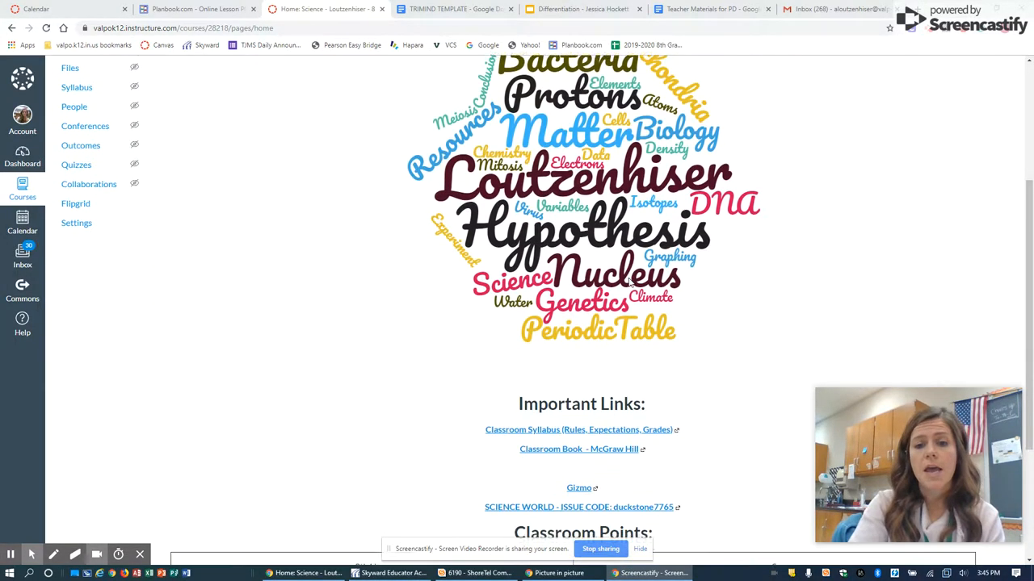
{"action": "scroll", "scroll_direction": "down", "scroll_amount": 3}
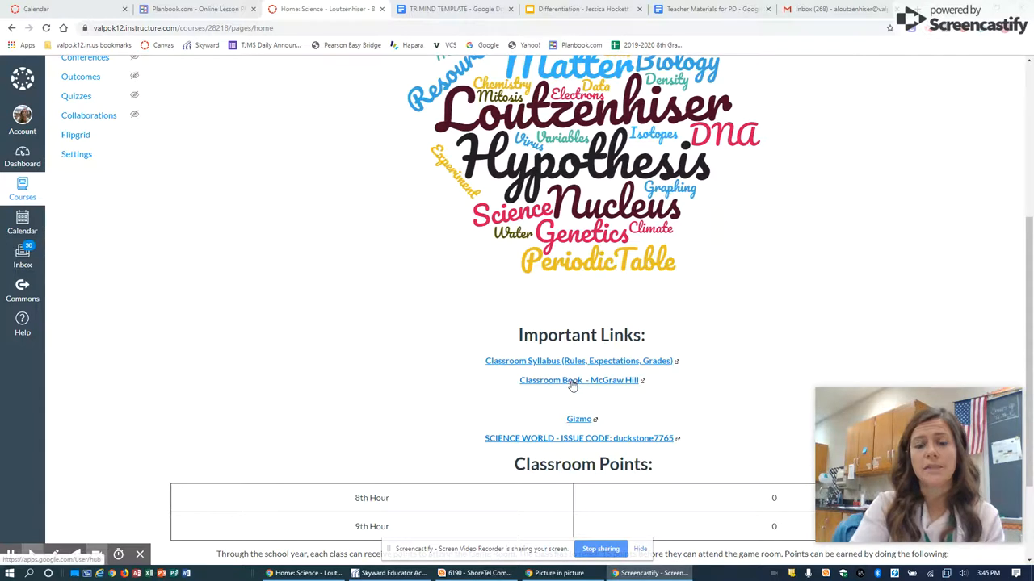
{"action": "mouse_move", "coordinate": [588, 388]}
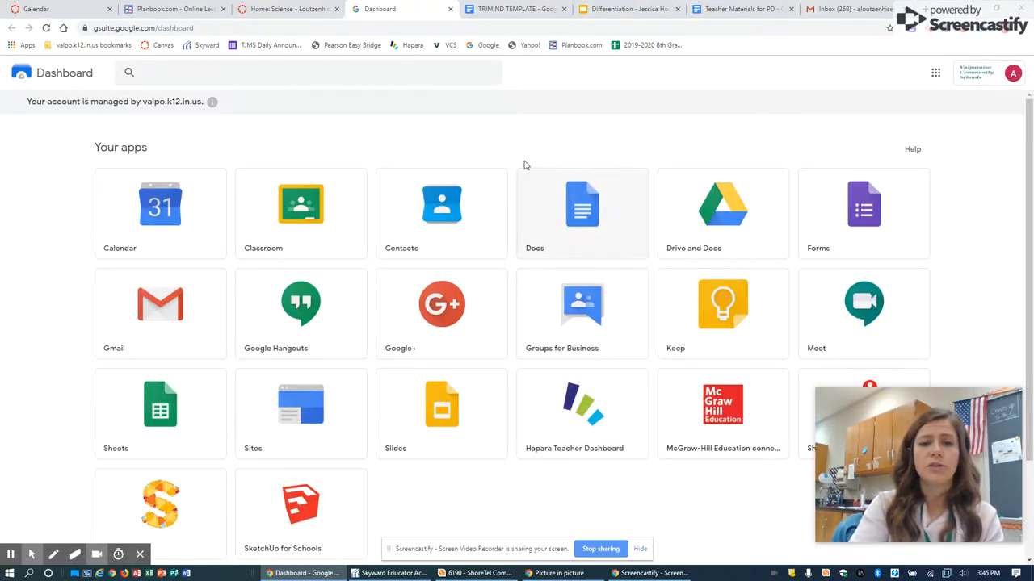
Step: Launch McGraw-Hill Education from the Google apps dashboard and choose the school district account
{"action": "scroll", "scroll_direction": "down", "scroll_amount": 3}
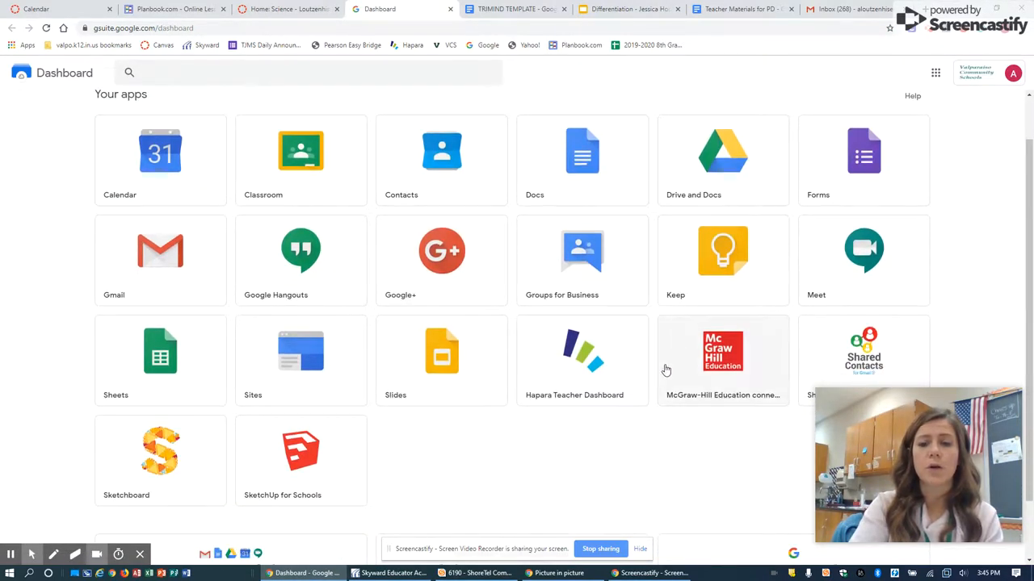
{"action": "mouse_move", "coordinate": [702, 358]}
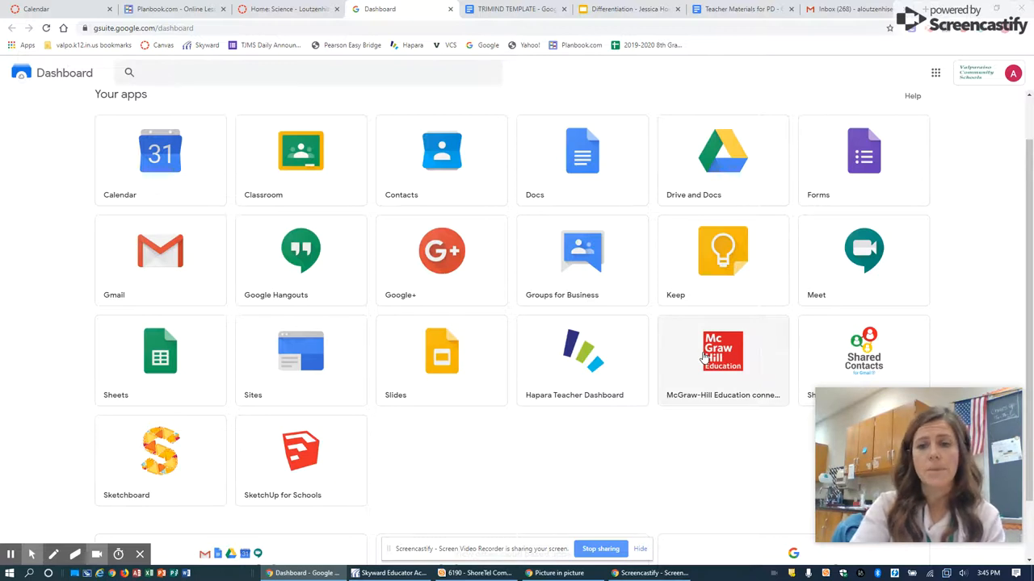
{"action": "left_click", "coordinate": [722, 356]}
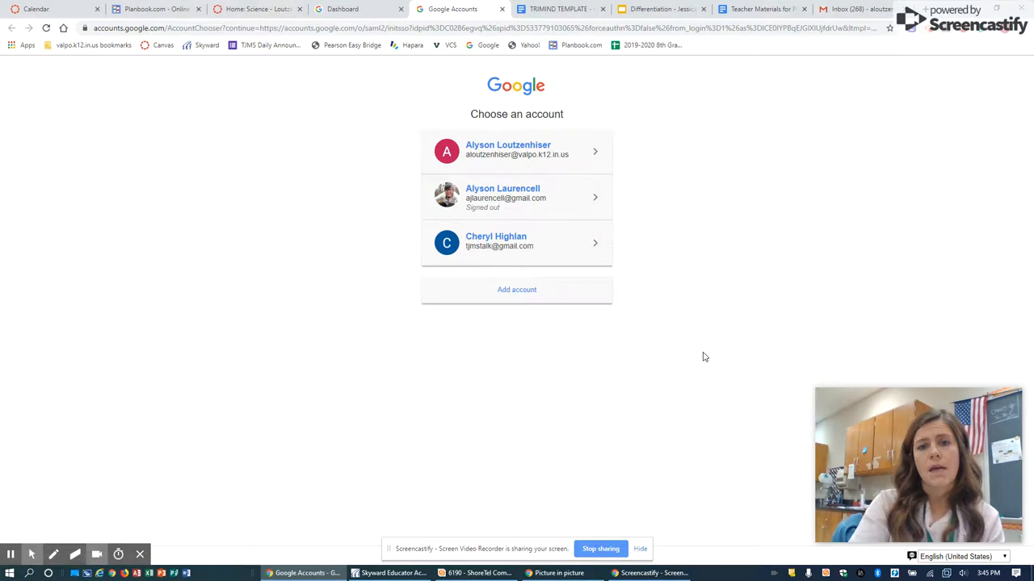
{"action": "left_click", "coordinate": [516, 152]}
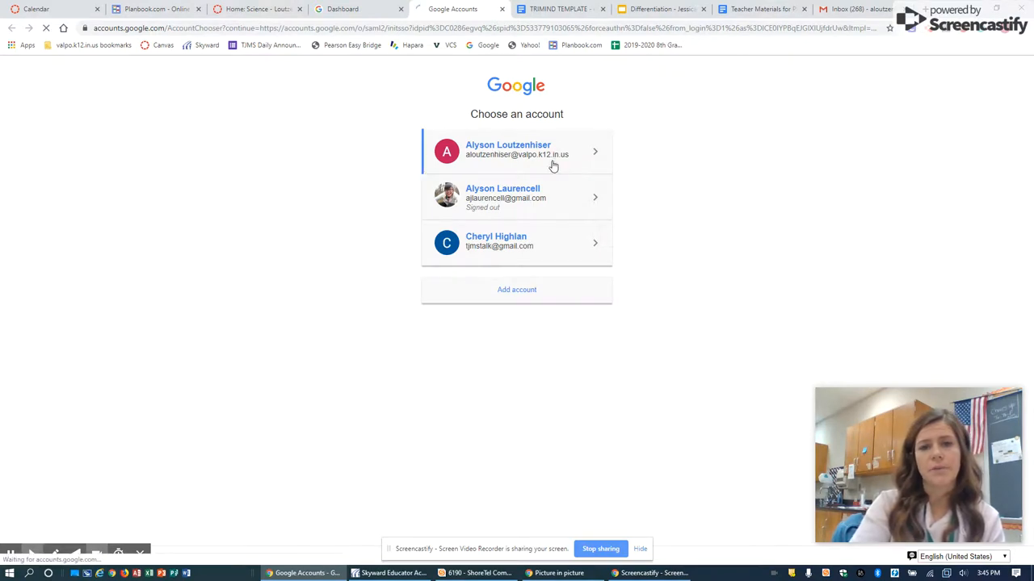
{"action": "left_click", "coordinate": [517, 152]}
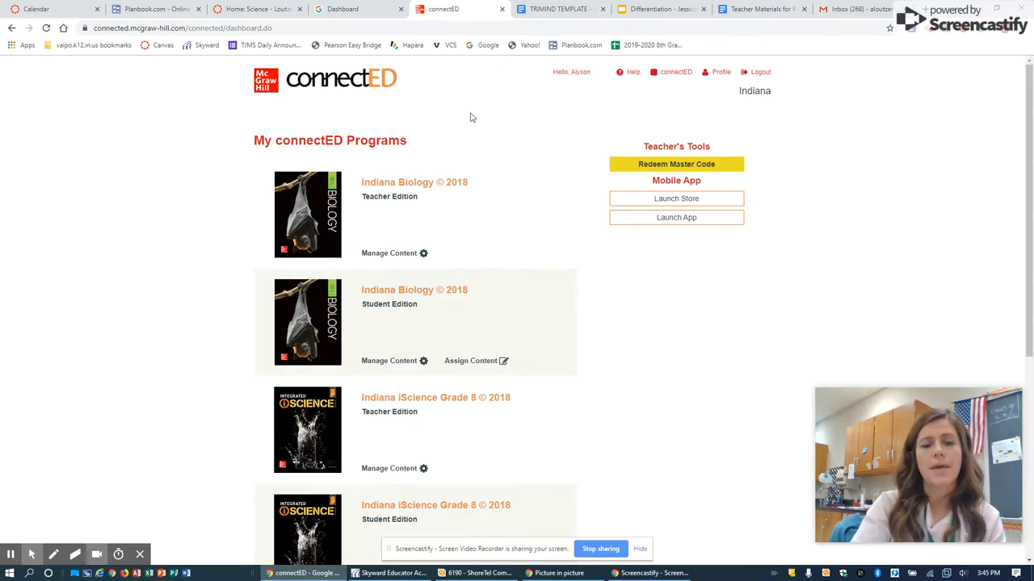
{"action": "mouse_move", "coordinate": [404, 342]}
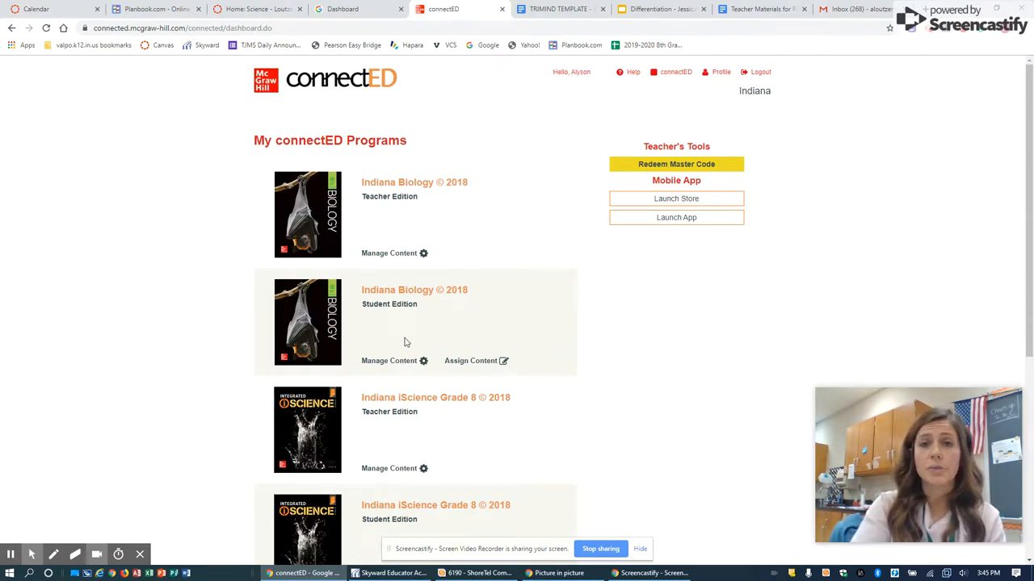
Step: Open the Indiana iScience Grade 8 © 2018 Student Edition from My connectED Programs
{"action": "scroll", "scroll_direction": "down", "scroll_amount": 3}
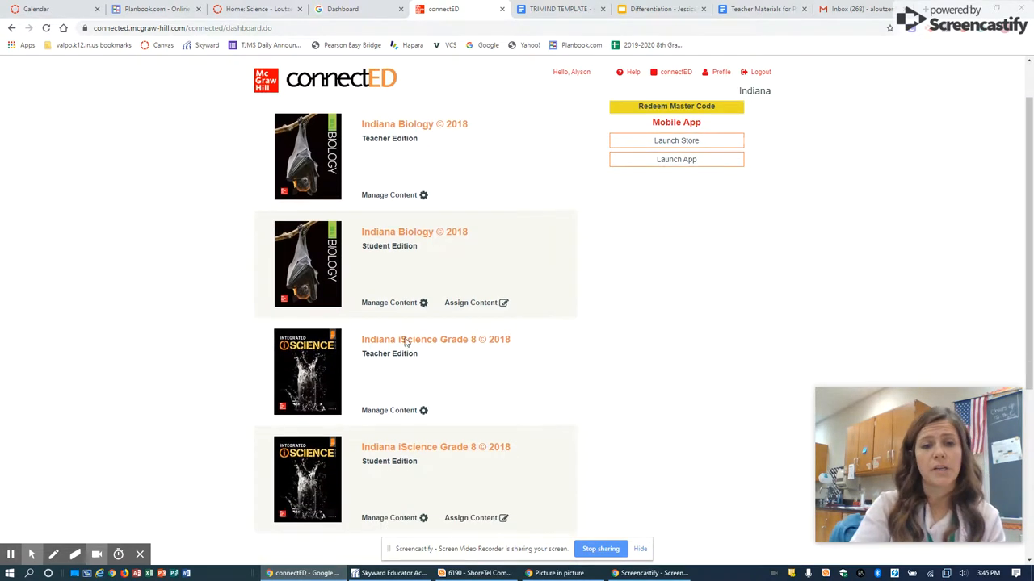
{"action": "scroll", "scroll_direction": "down", "scroll_amount": 3}
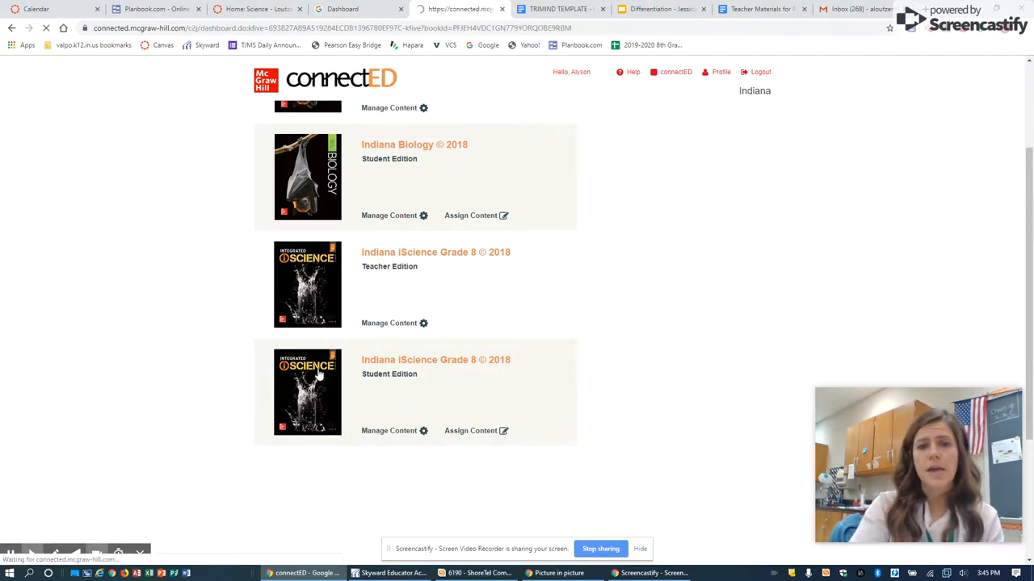
{"action": "left_click", "coordinate": [436, 358]}
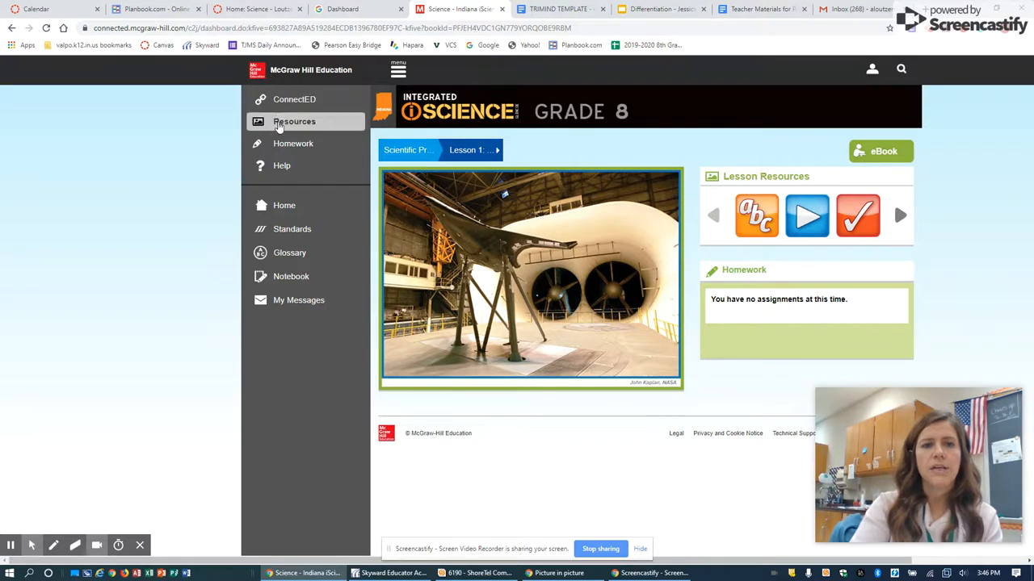
{"action": "mouse_move", "coordinate": [278, 126]}
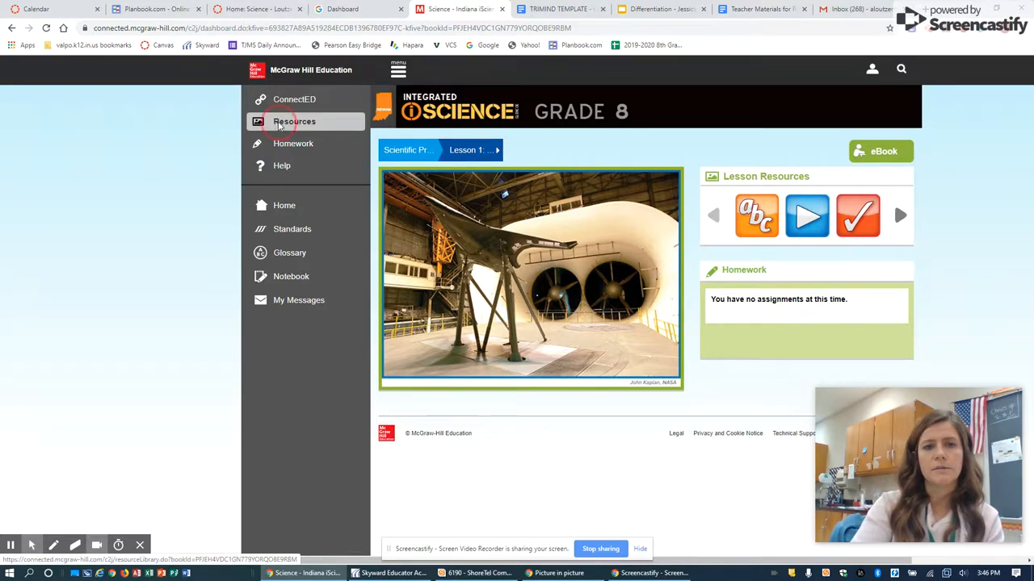
Step: Filter the Resources library by keyword to show only LearnSmart resources
{"action": "left_click", "coordinate": [294, 122]}
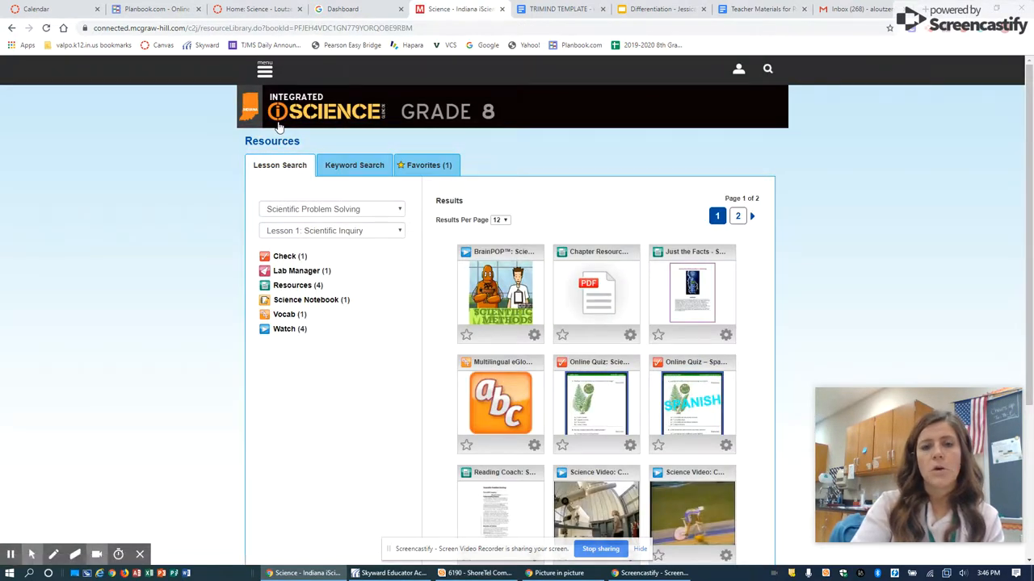
{"action": "mouse_move", "coordinate": [353, 165]}
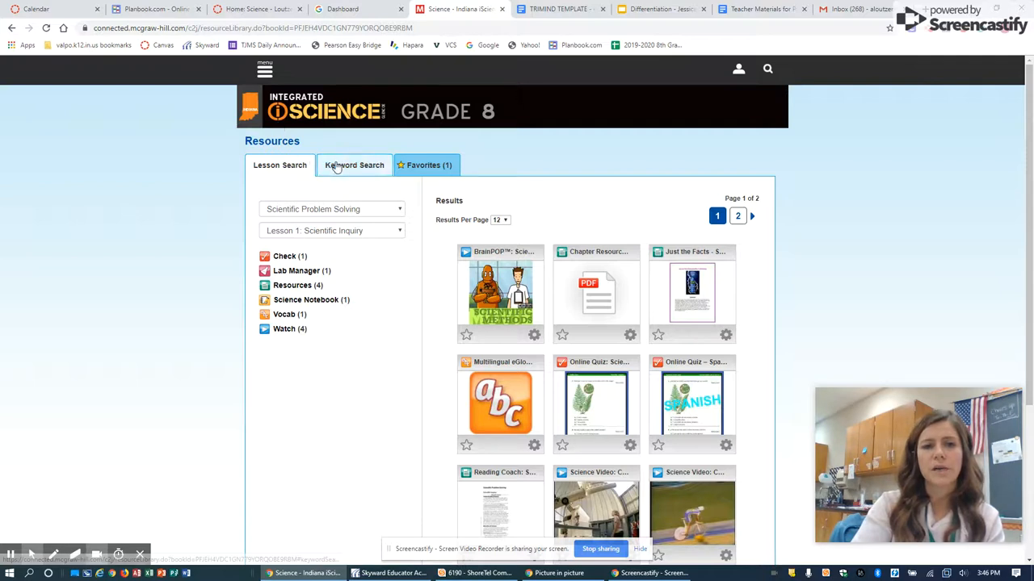
{"action": "left_click", "coordinate": [354, 165]}
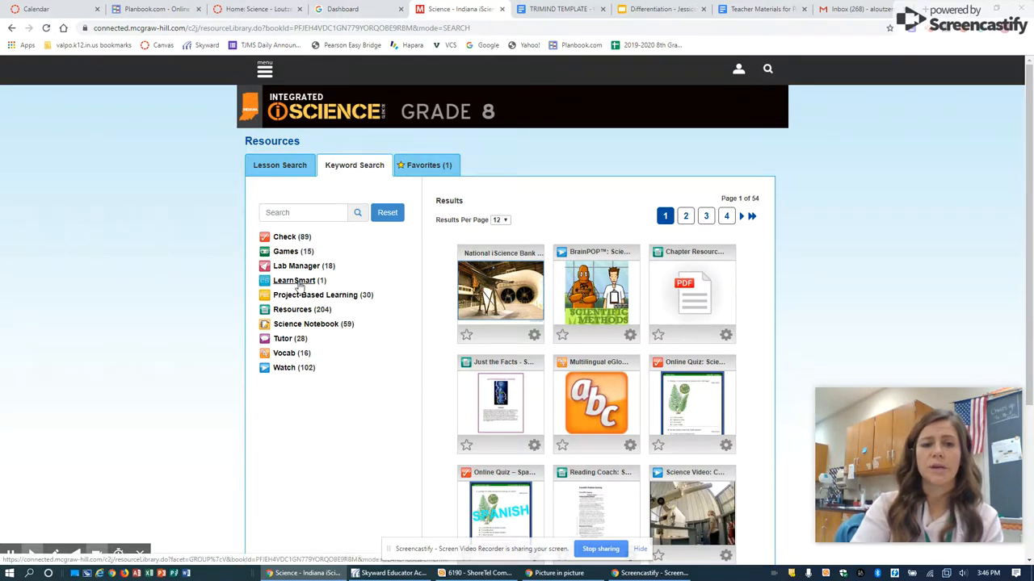
{"action": "left_click", "coordinate": [294, 281]}
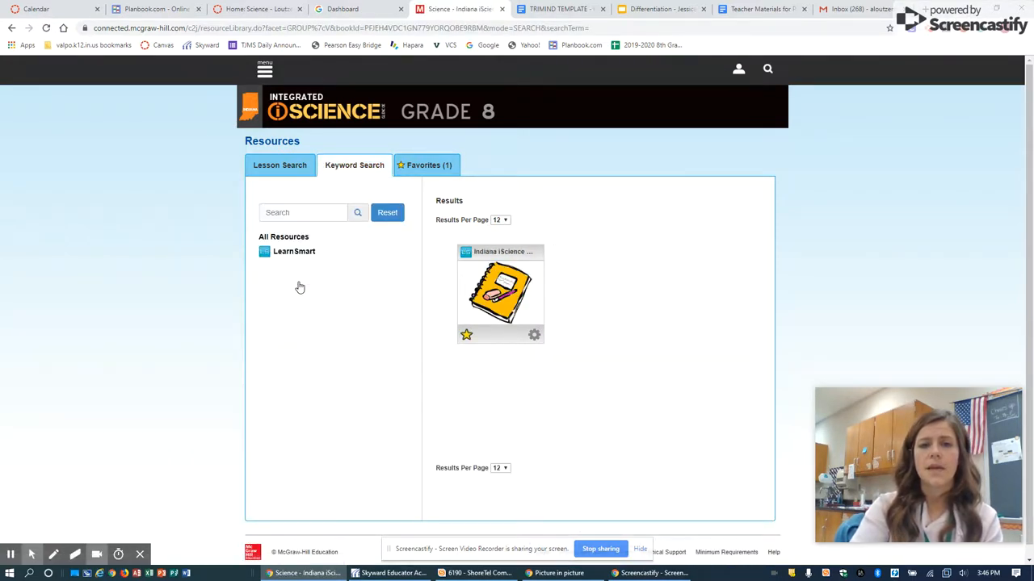
{"action": "mouse_move", "coordinate": [465, 334]}
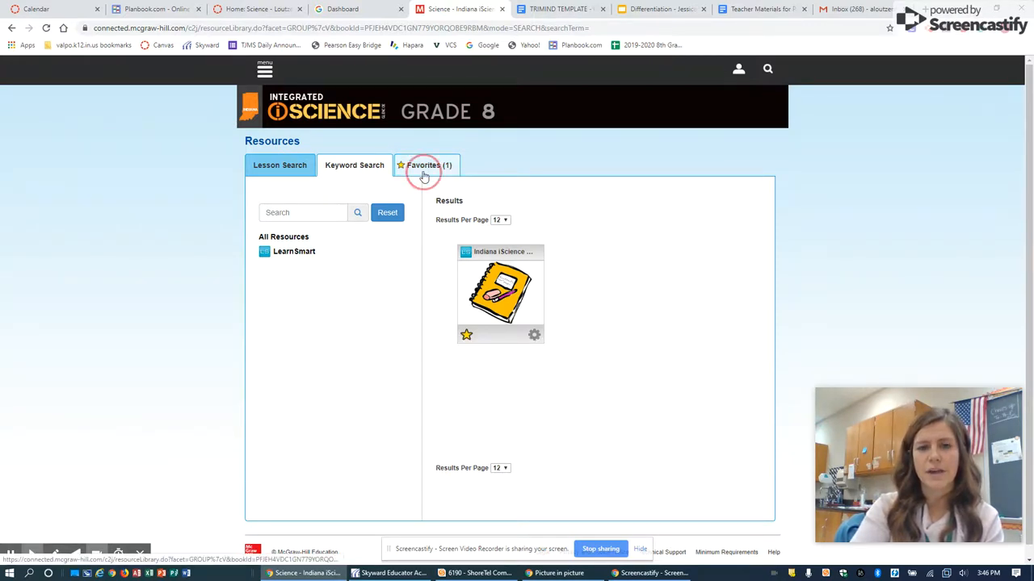
Step: Show the Favorites list and launch SmartBook from the Indiana iScience book tile
{"action": "left_click", "coordinate": [426, 164]}
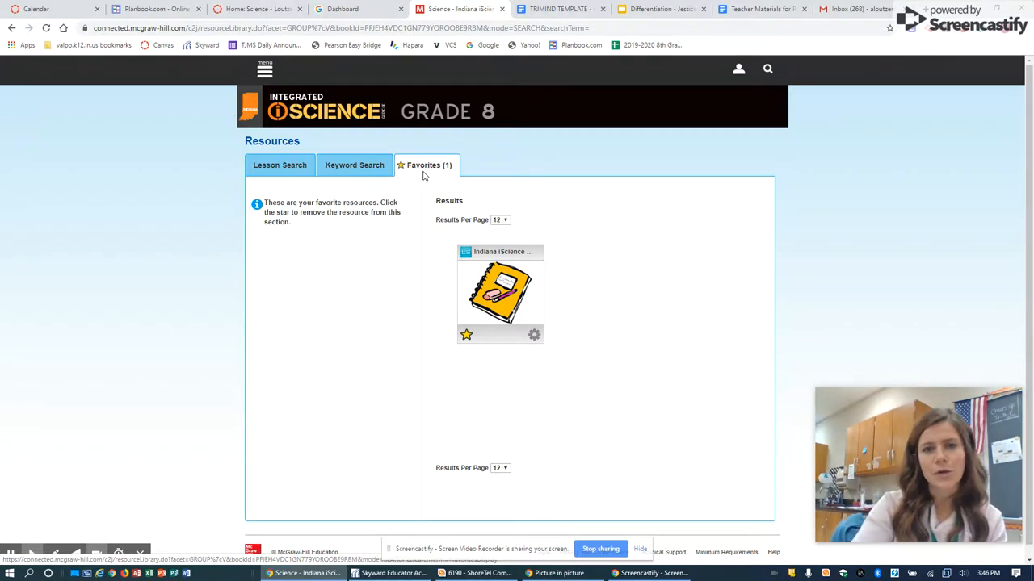
{"action": "mouse_move", "coordinate": [449, 236]}
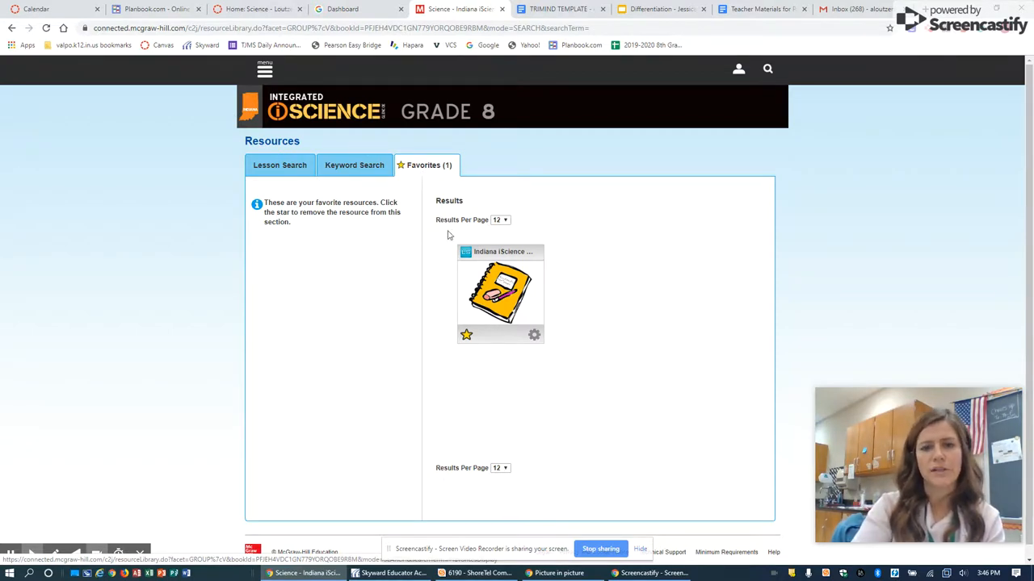
{"action": "left_click", "coordinate": [501, 294]}
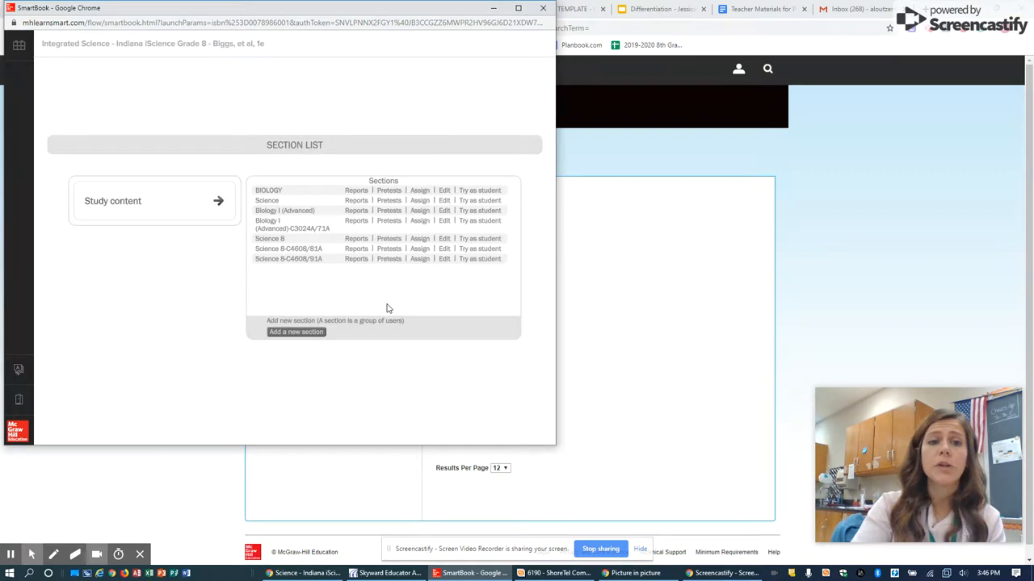
{"action": "mouse_move", "coordinate": [278, 176]}
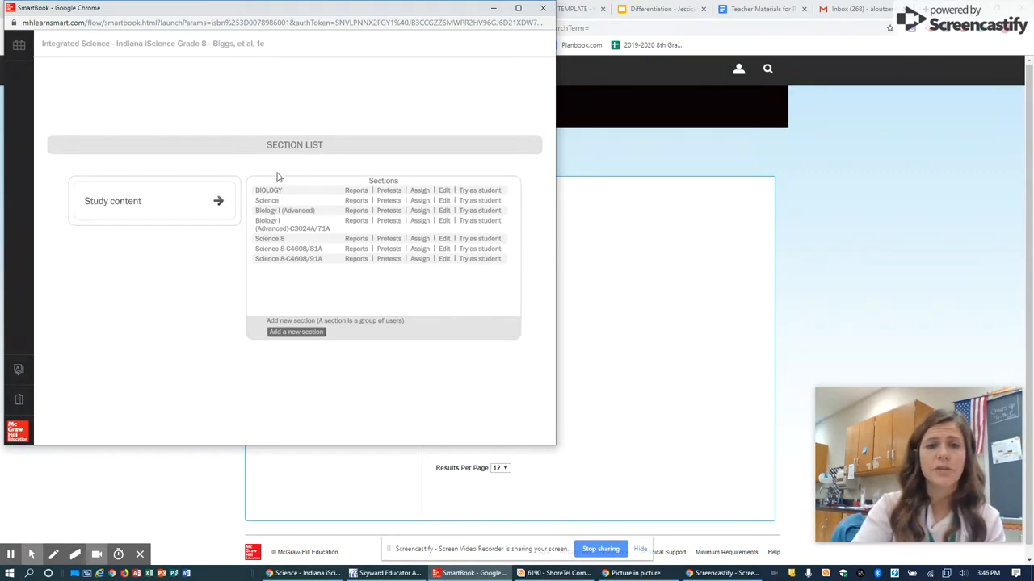
{"action": "mouse_move", "coordinate": [525, 219]}
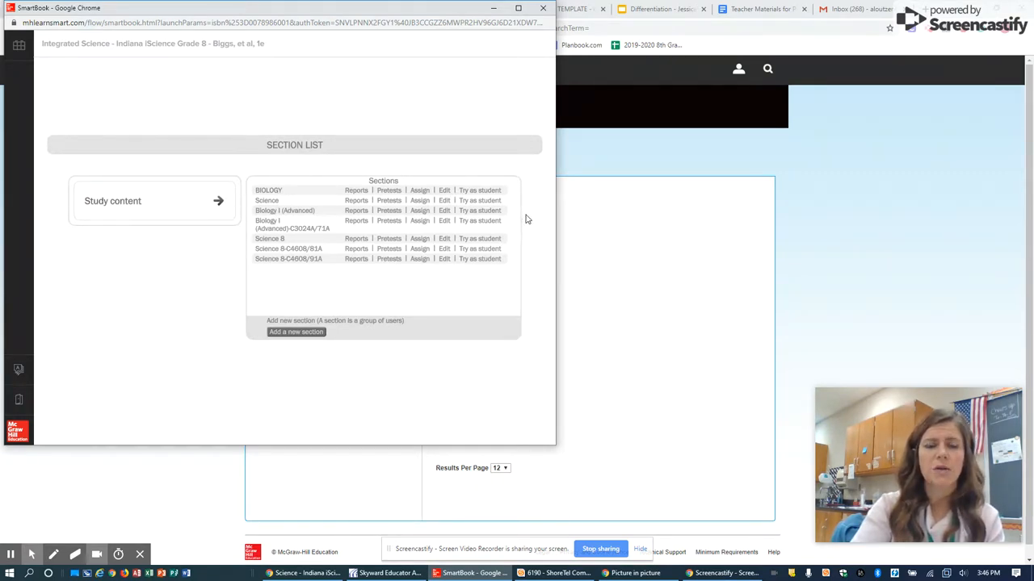
{"action": "mouse_move", "coordinate": [456, 310]}
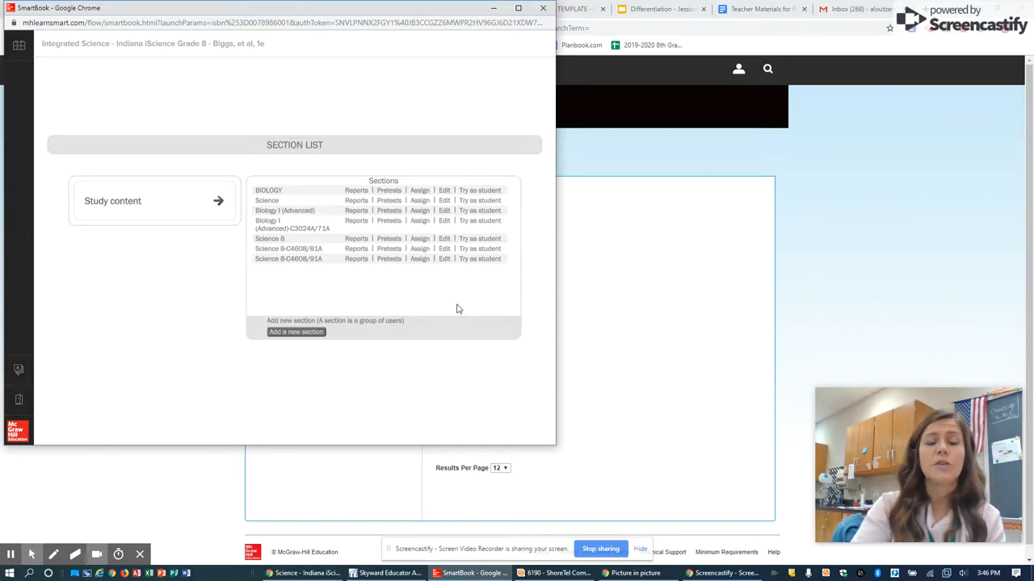
{"action": "mouse_move", "coordinate": [263, 263]}
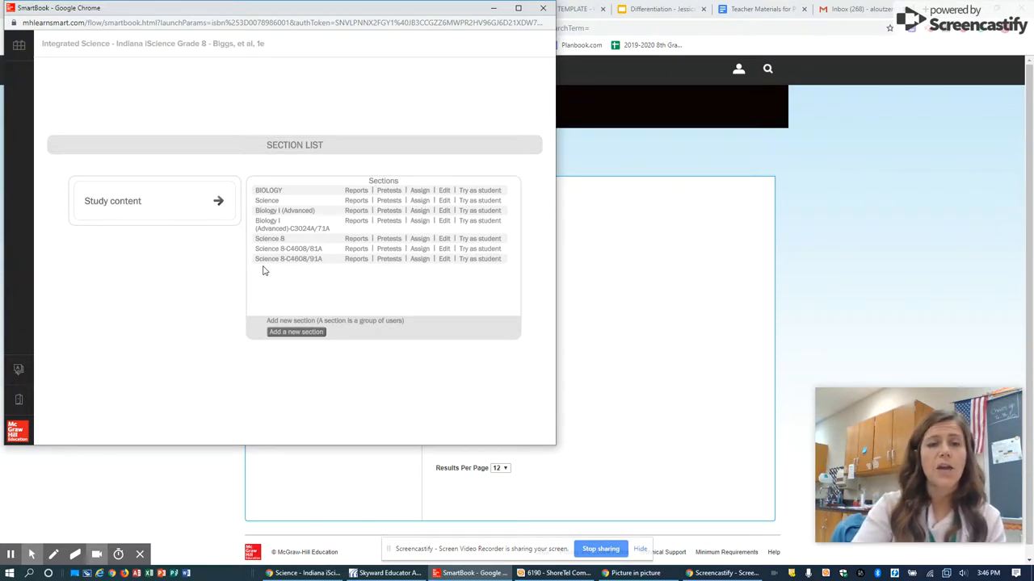
{"action": "mouse_move", "coordinate": [273, 268]}
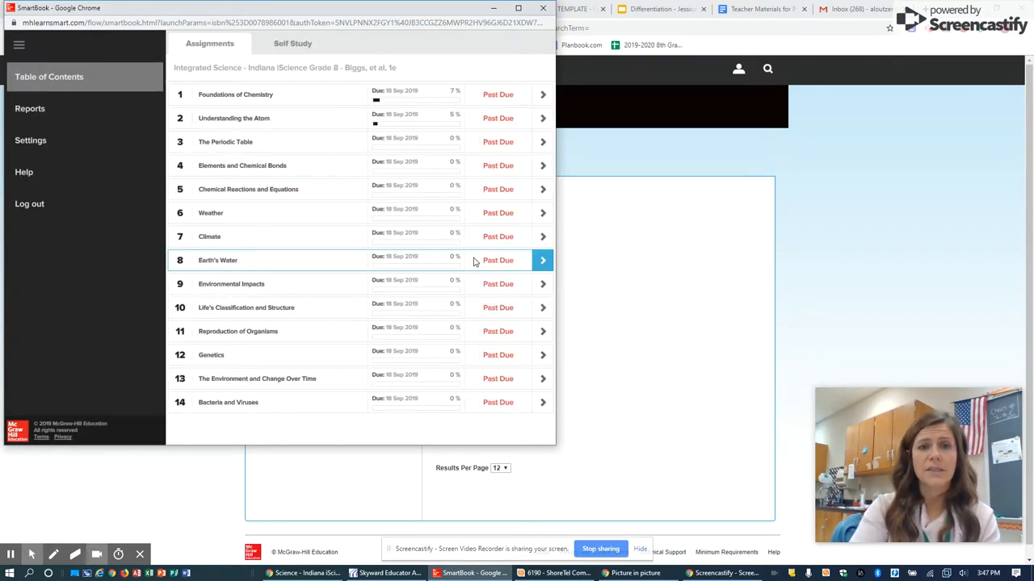
{"action": "mouse_move", "coordinate": [300, 78]}
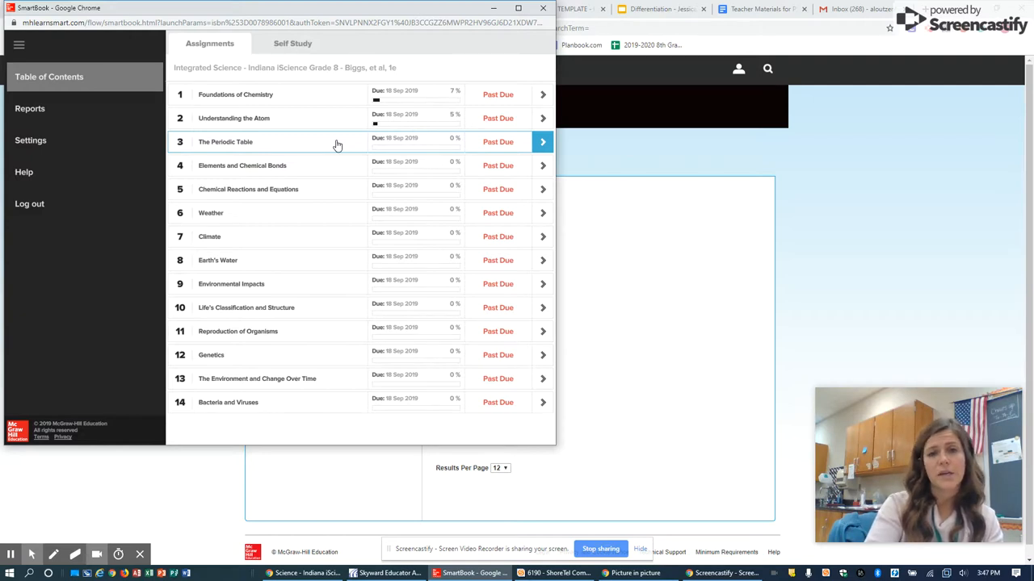
Step: Start chapter 3 The Periodic Table, accepting the past-due Attention warning
{"action": "left_click", "coordinate": [543, 142]}
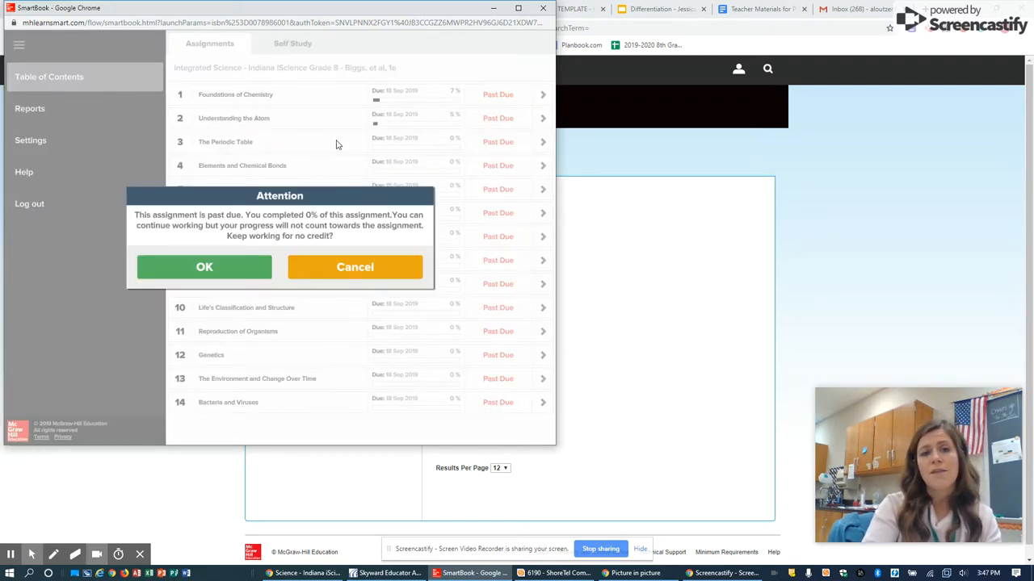
{"action": "left_click", "coordinate": [203, 266]}
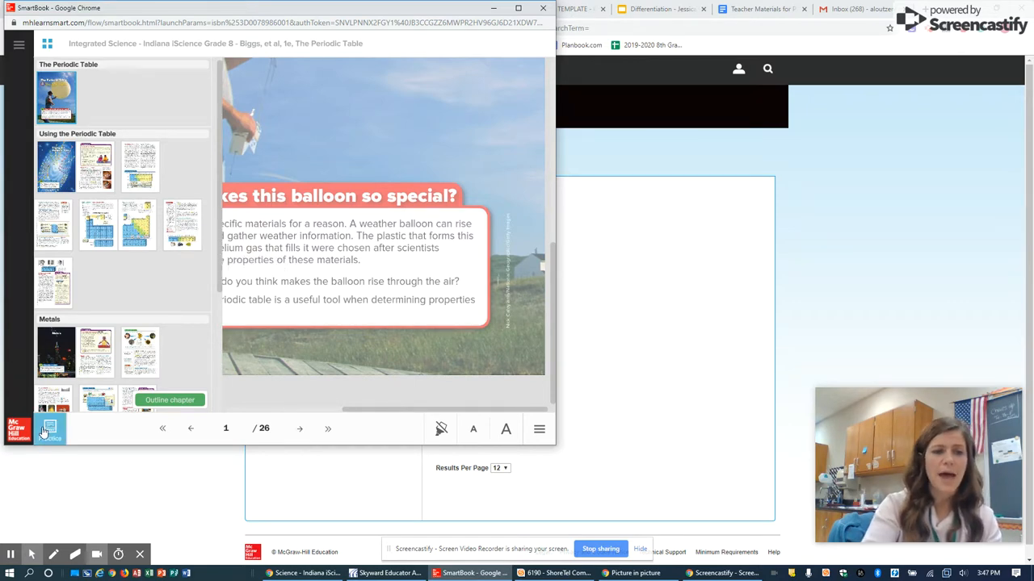
{"action": "mouse_move", "coordinate": [50, 430]}
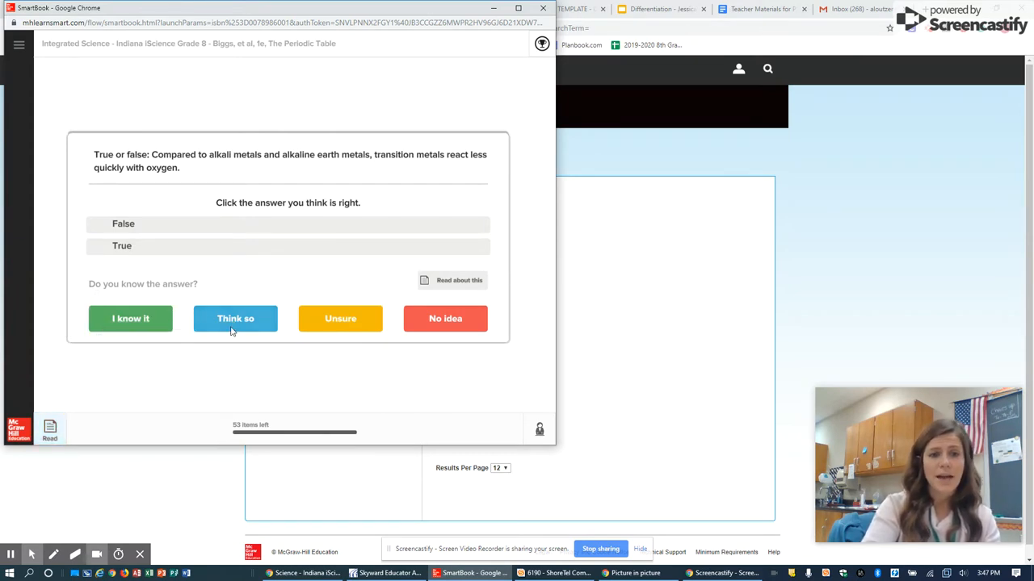
{"action": "mouse_move", "coordinate": [149, 387]}
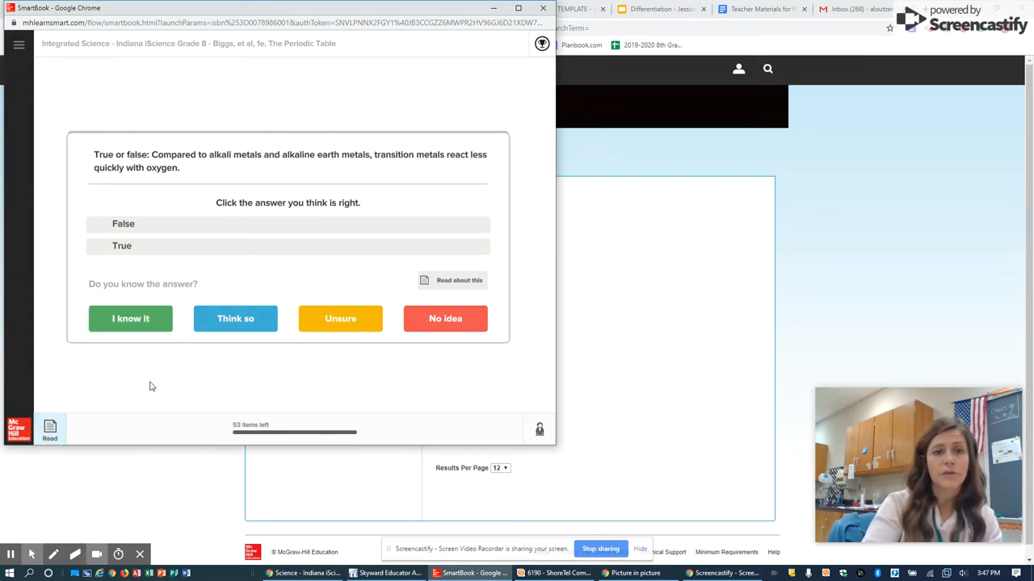
{"action": "mouse_move", "coordinate": [139, 147]}
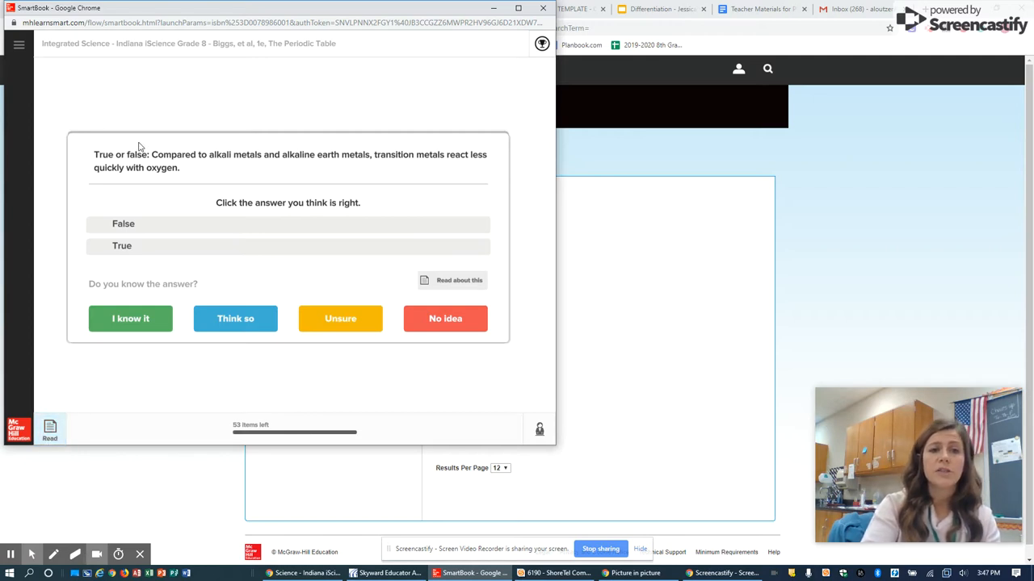
{"action": "mouse_move", "coordinate": [213, 176]}
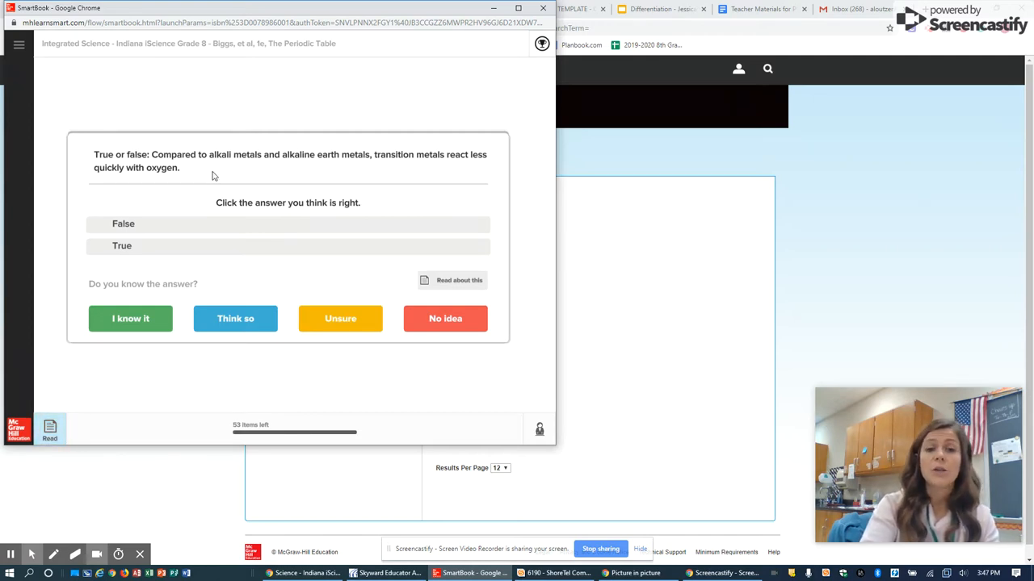
{"action": "mouse_move", "coordinate": [455, 290]}
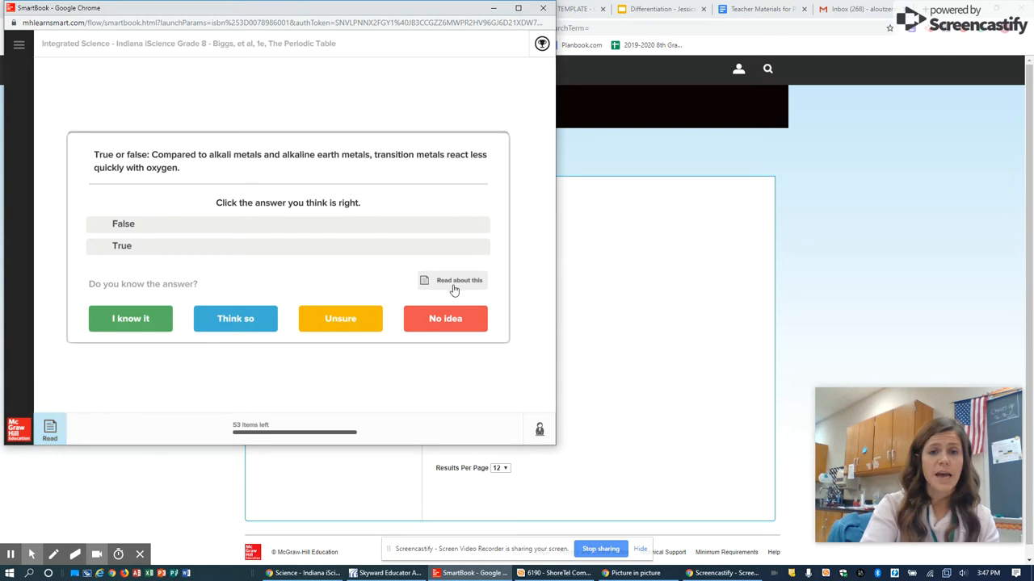
{"action": "left_click", "coordinate": [459, 281]}
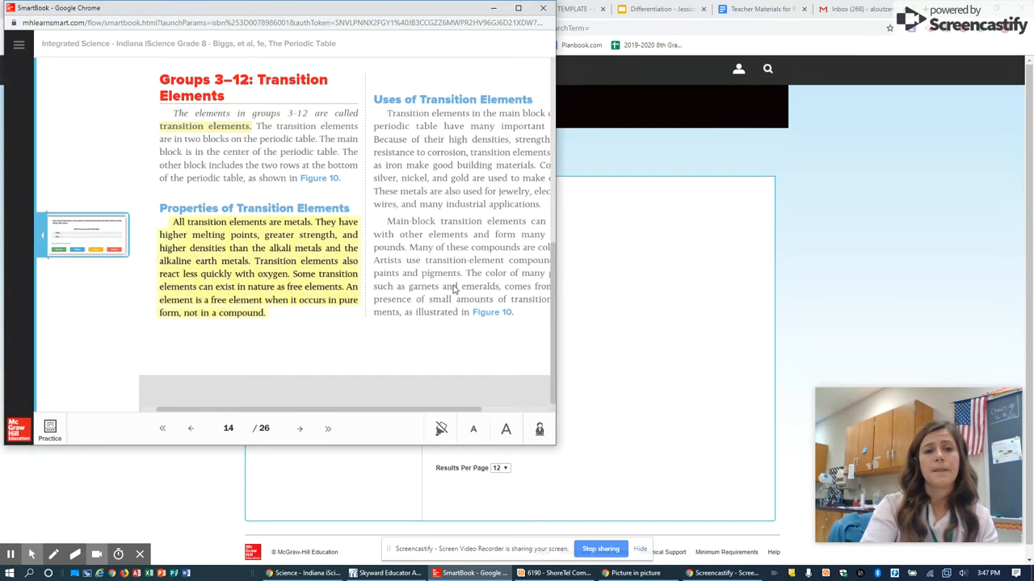
{"action": "mouse_move", "coordinate": [291, 226]}
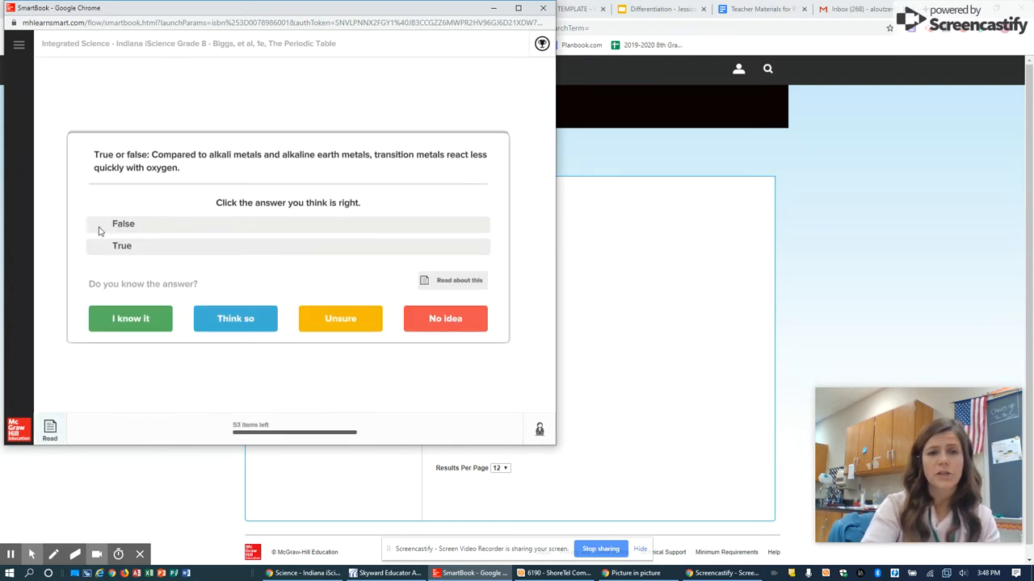
{"action": "mouse_move", "coordinate": [96, 272]}
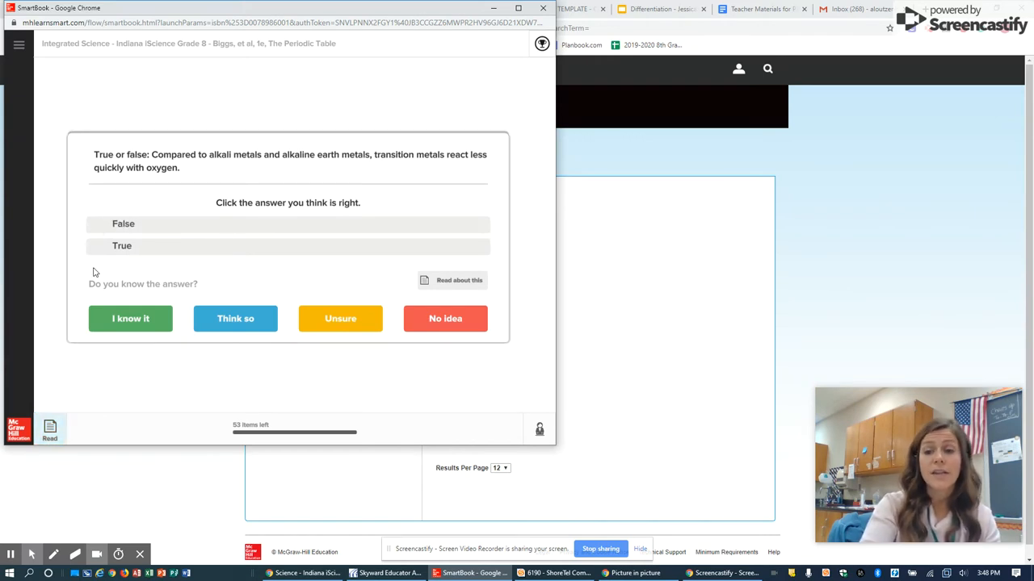
{"action": "mouse_move", "coordinate": [193, 358]}
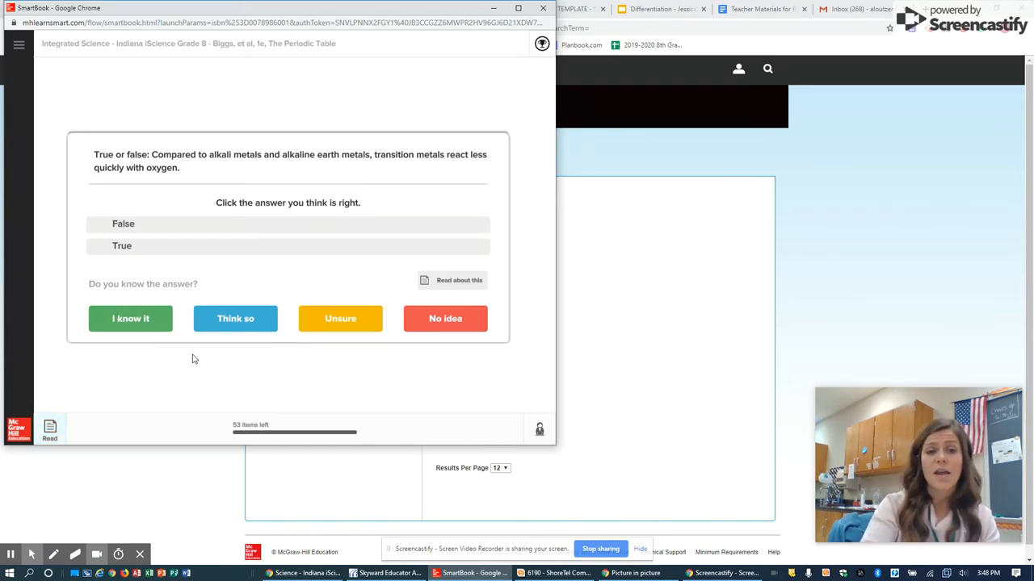